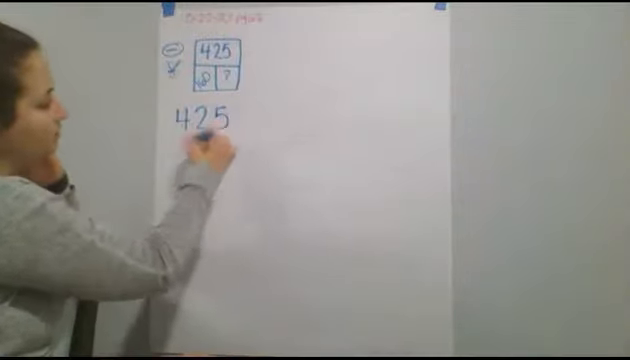
type("-16")
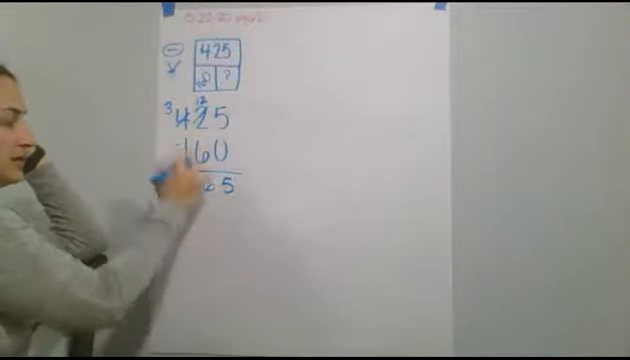
type("265")
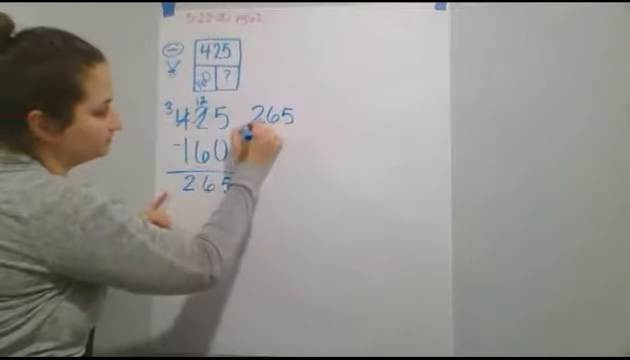
type("+160")
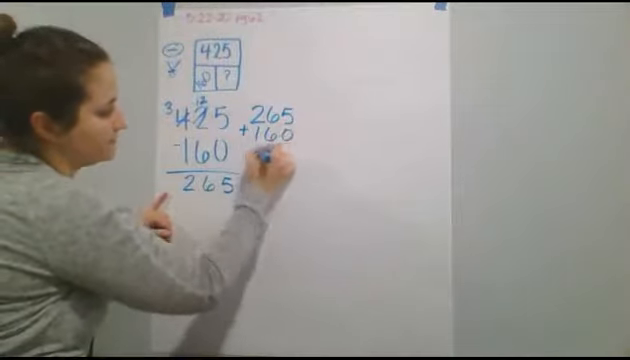